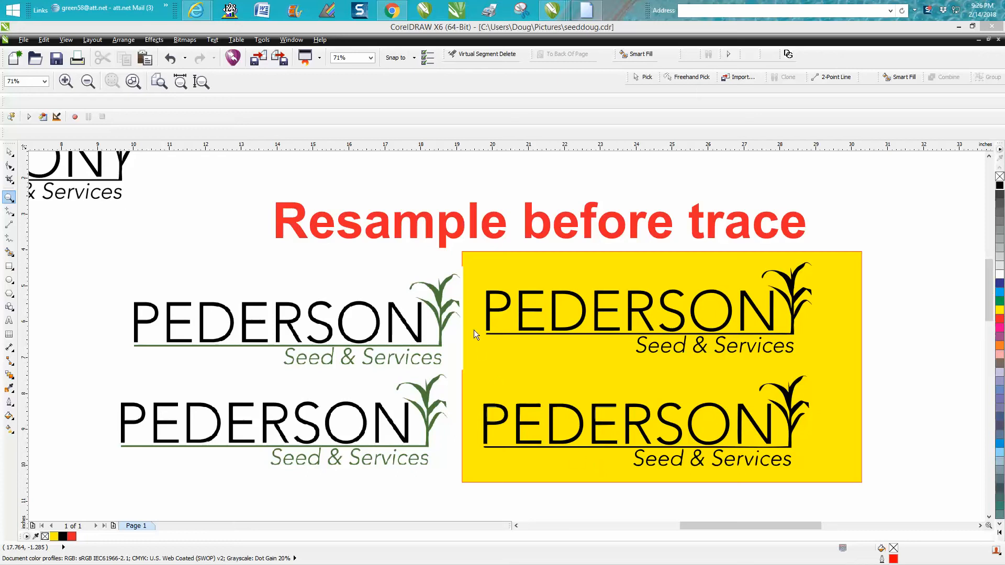
mouse_move(398, 242)
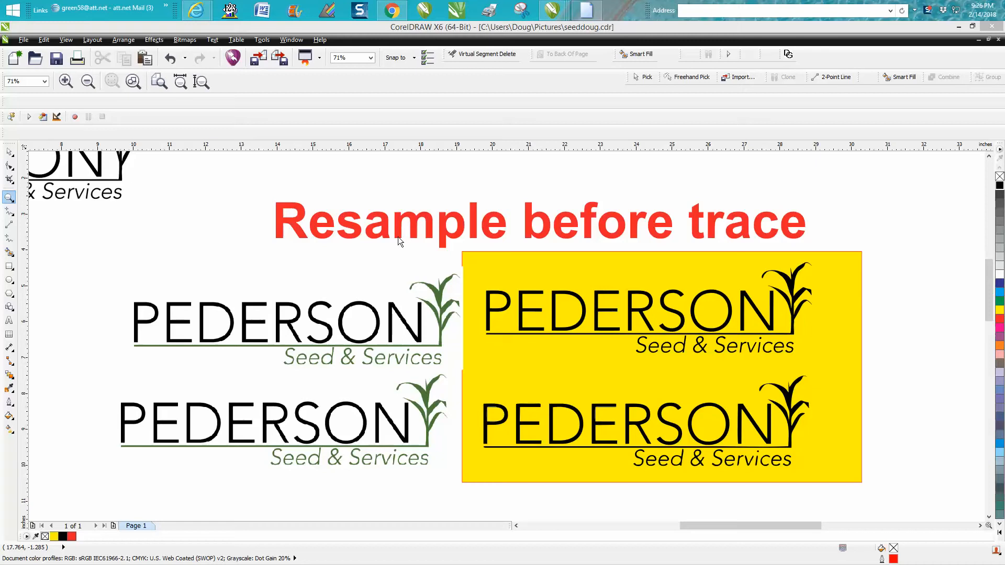
mouse_move(726, 232)
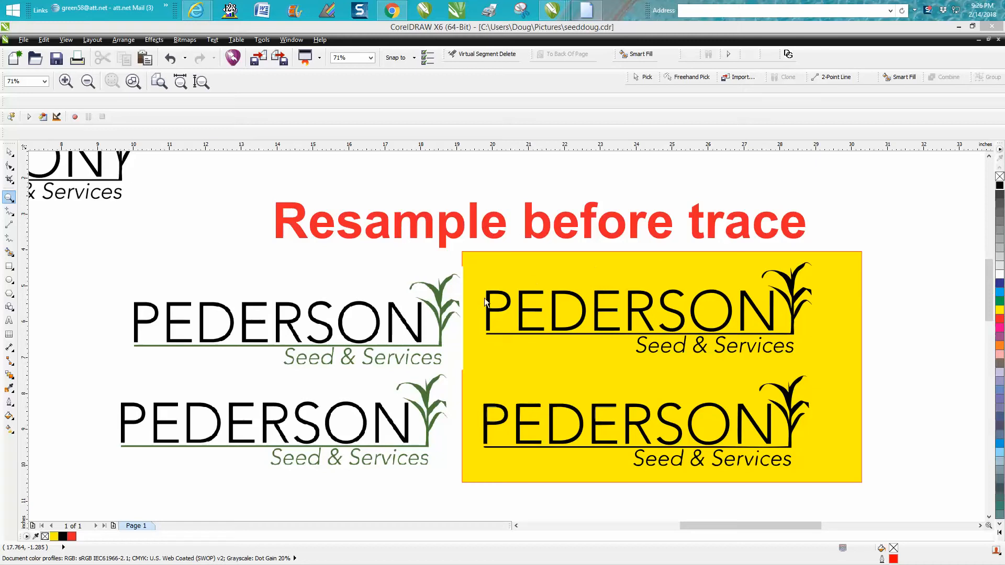
mouse_move(417, 313)
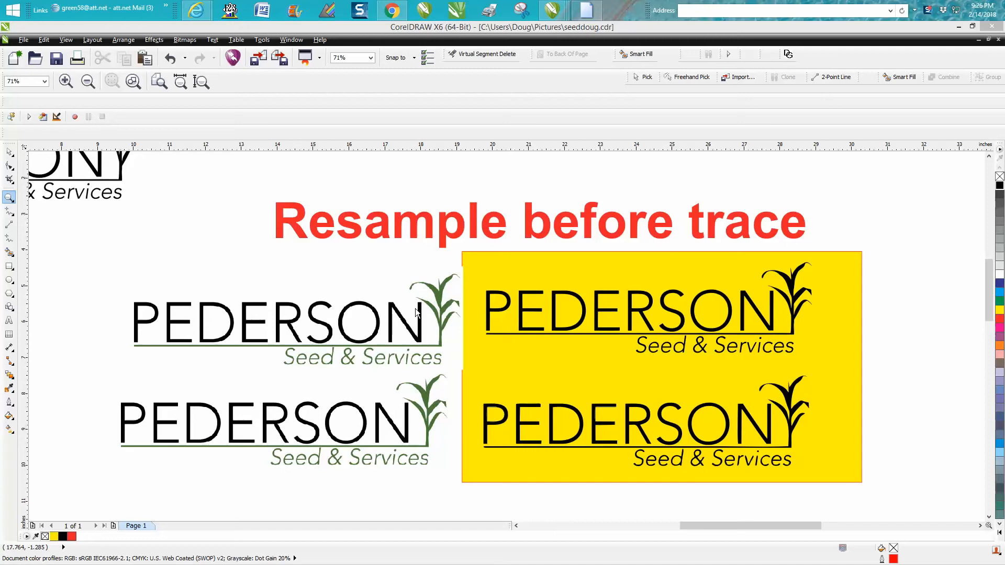
mouse_move(117, 281)
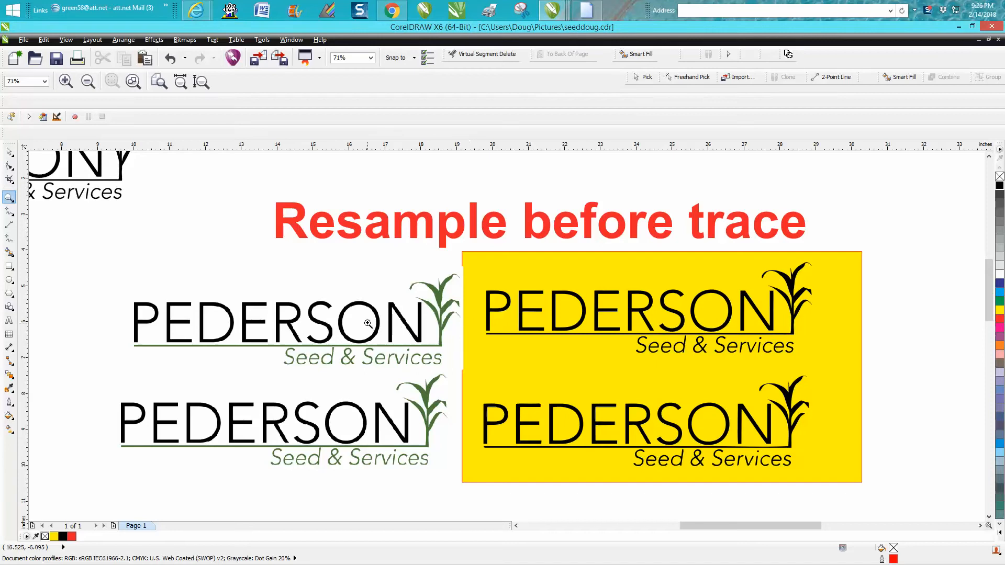
Select the lower green Pederson logo bitmap with the Pick tool.
left_click(11, 152)
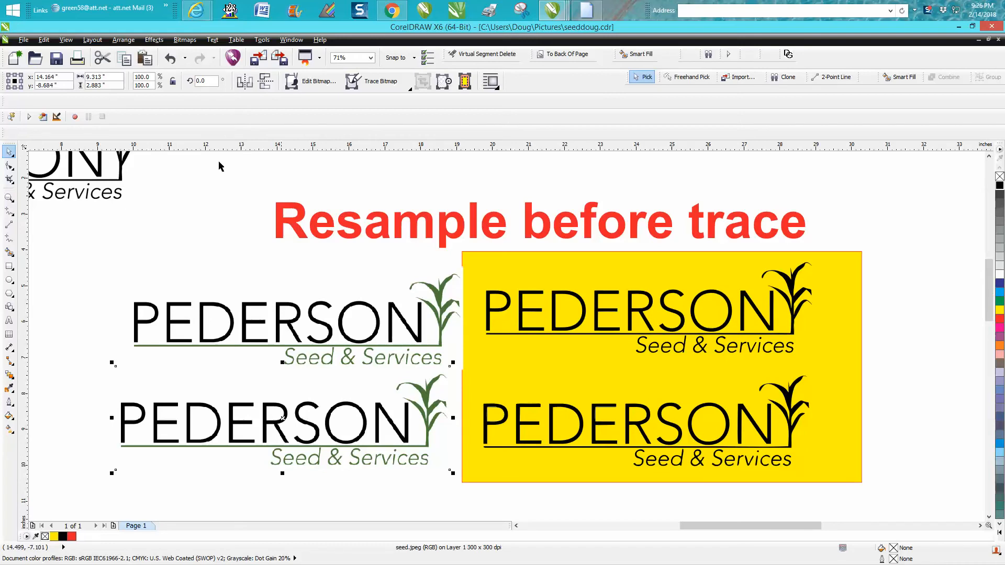
Resample the logo bitmap to 600 dpi via Bitmaps > Resample.
left_click(185, 39)
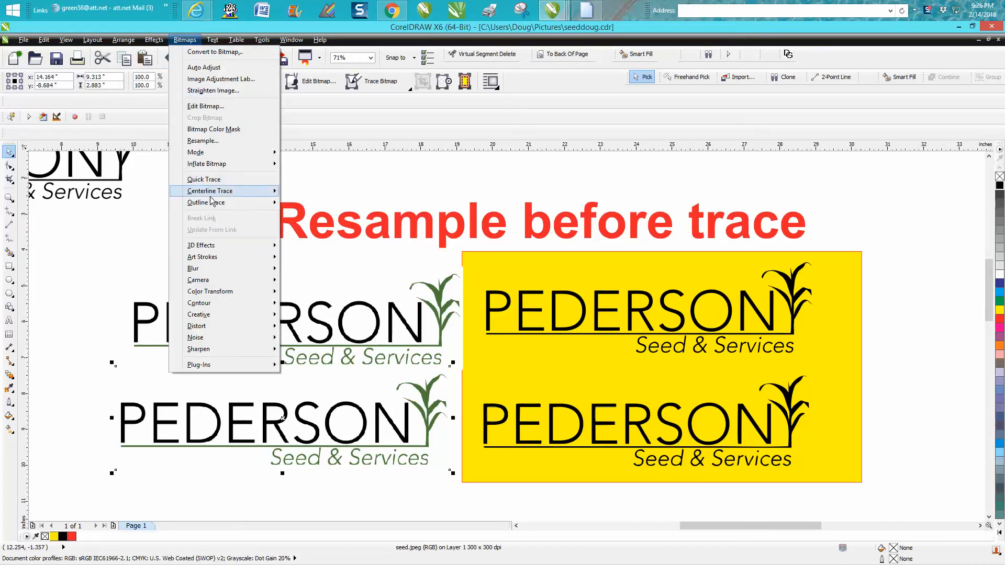
mouse_move(216, 141)
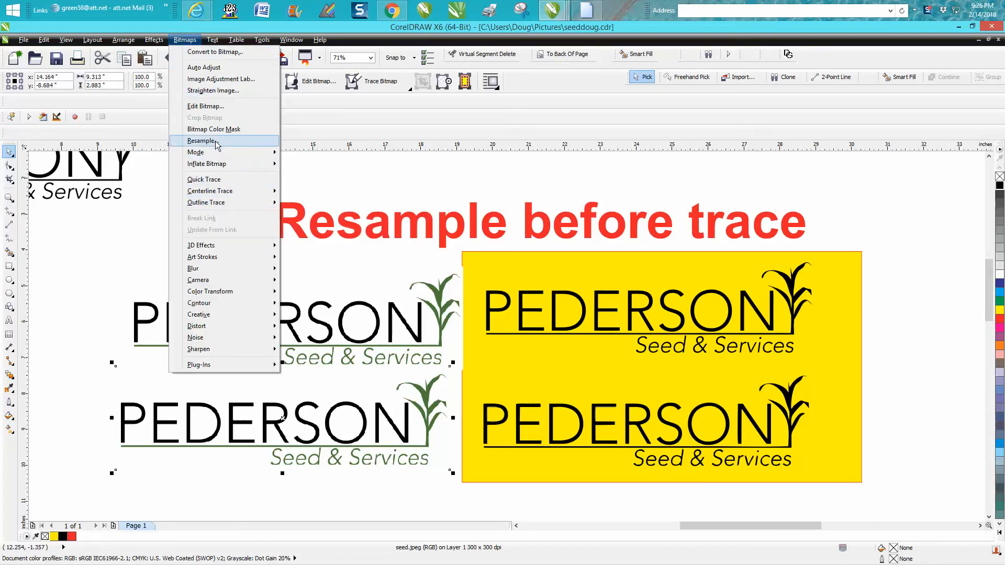
left_click(202, 141)
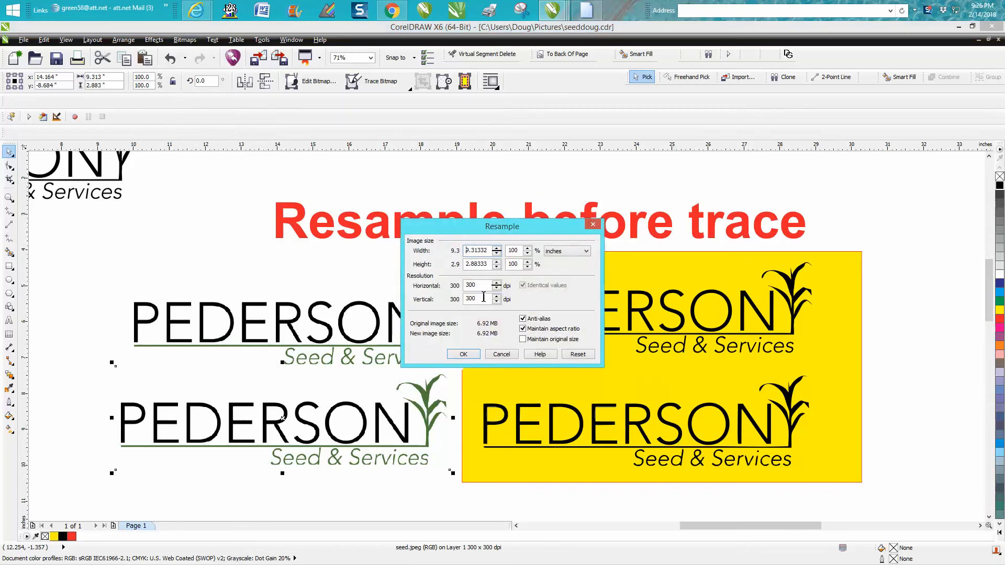
left_click(463, 354)
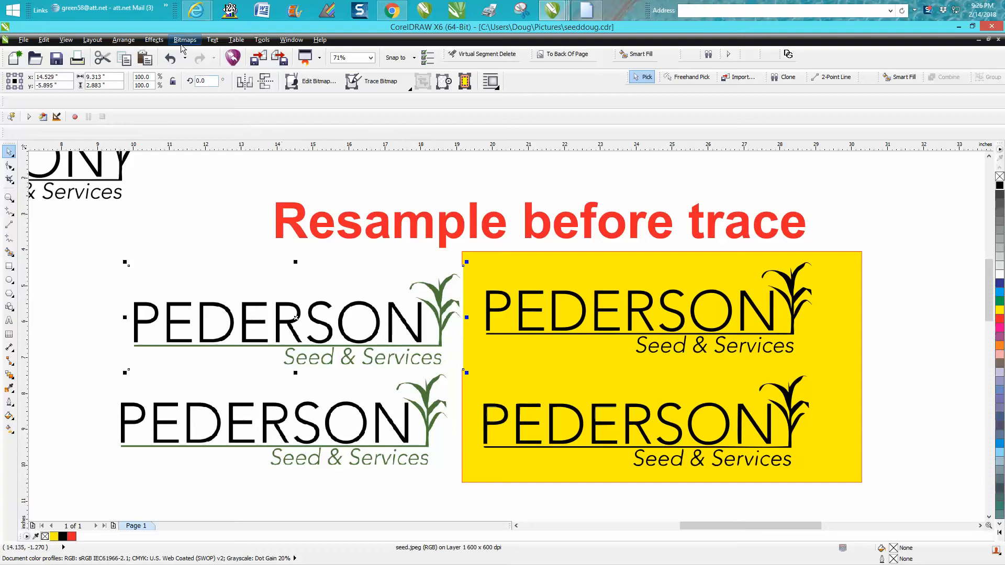
Reopen Resample to confirm the 600 dpi value, then cancel without changes.
left_click(184, 40)
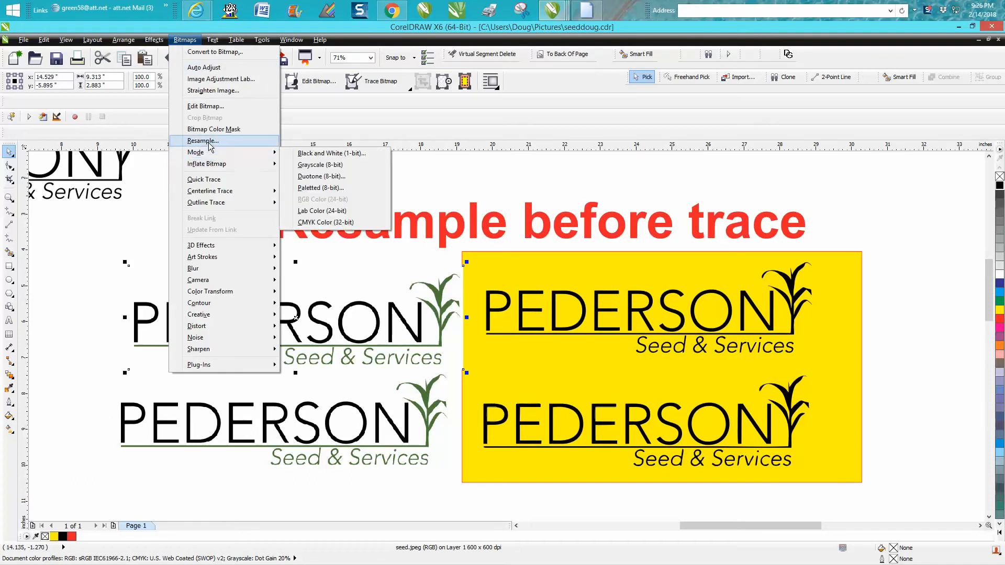
left_click(202, 141)
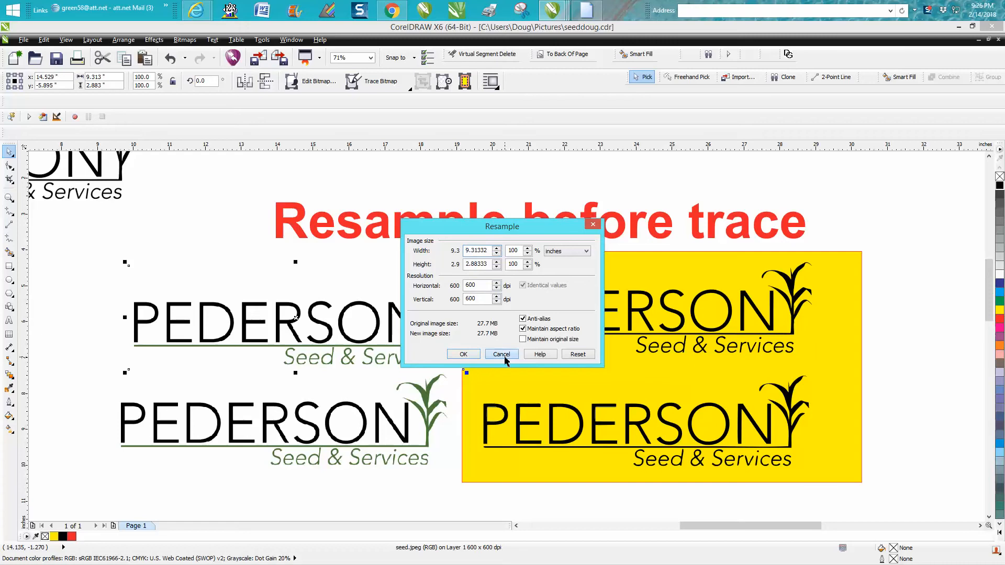
left_click(502, 354)
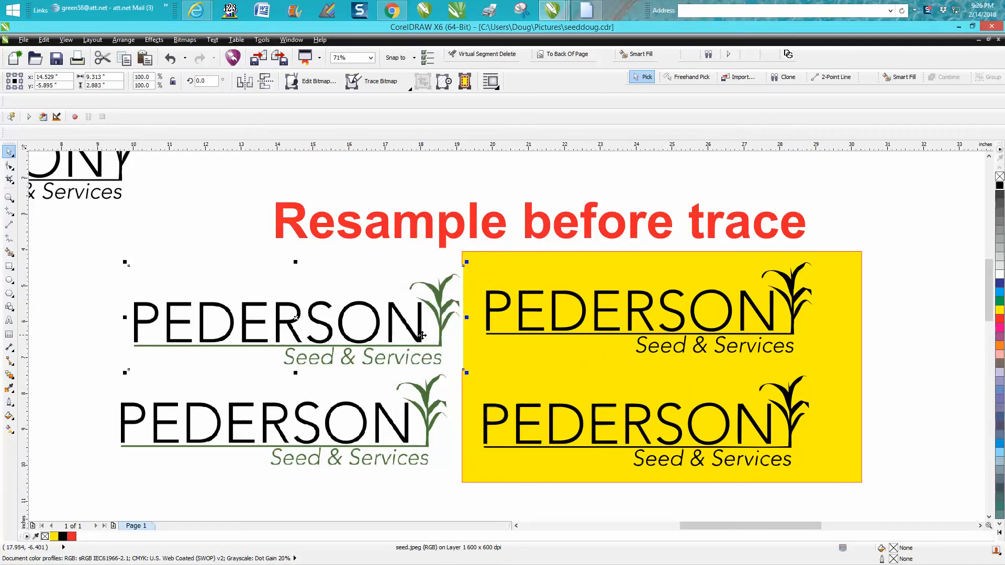
mouse_move(678, 349)
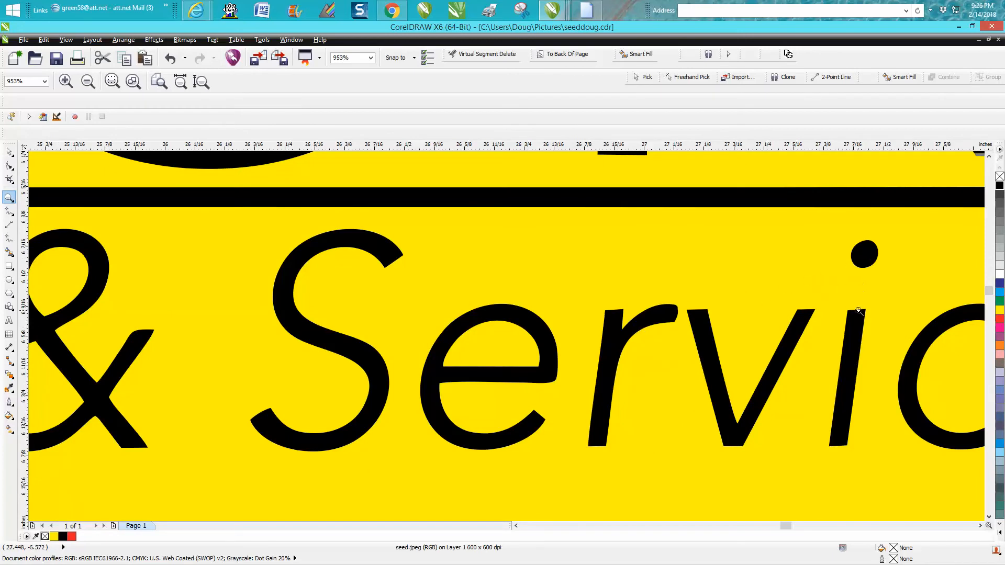
Zoom in on the Services lettering to inspect its edges.
left_click(88, 81)
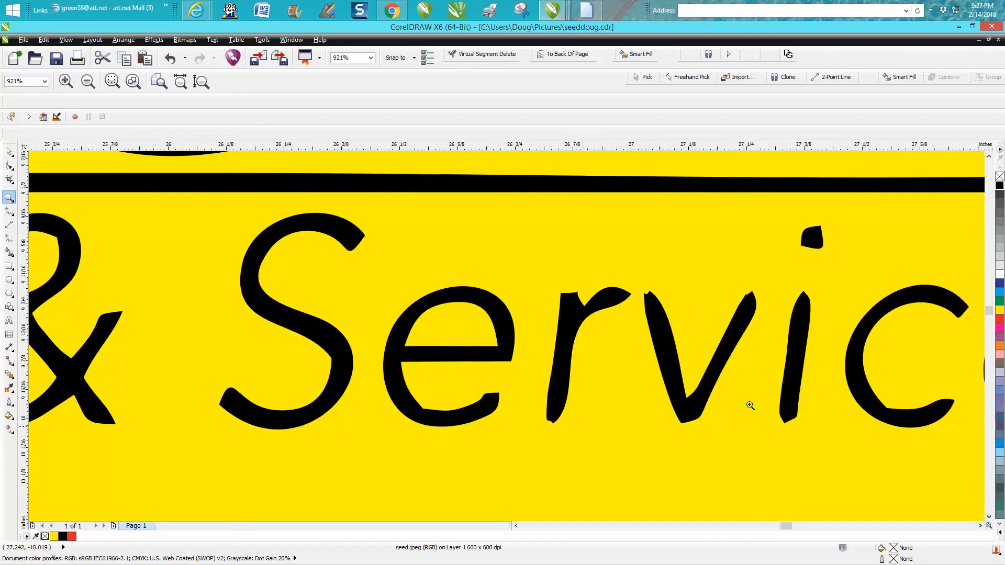
mouse_move(680, 299)
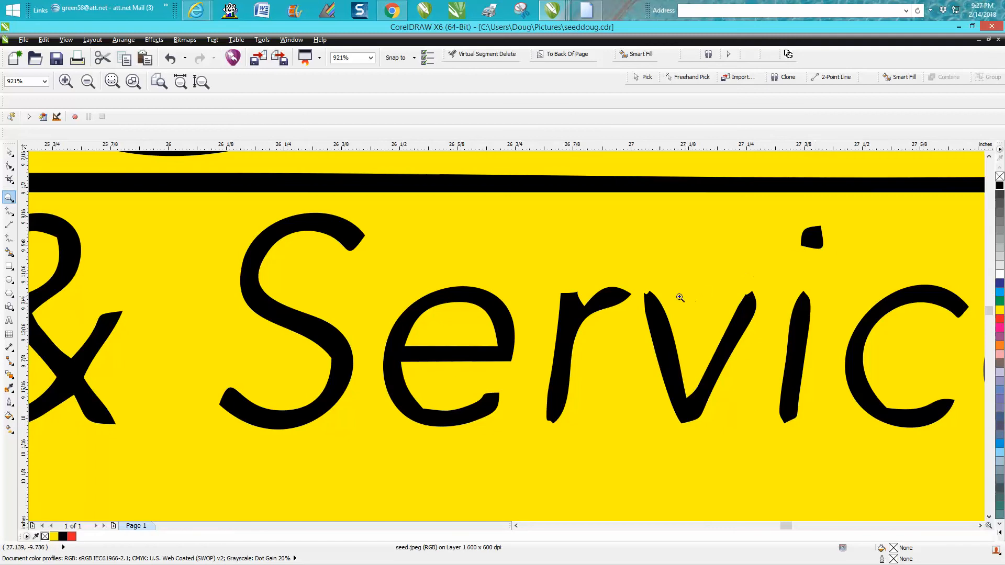
mouse_move(387, 379)
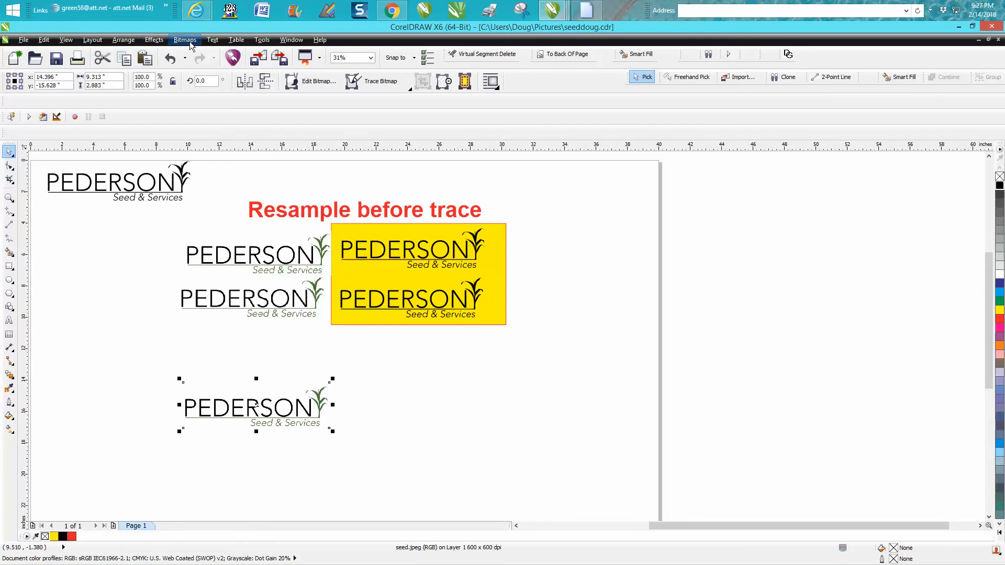
Start a PowerTRACE of the logo copy, triggering the bitmap-too-large warning.
left_click(184, 39)
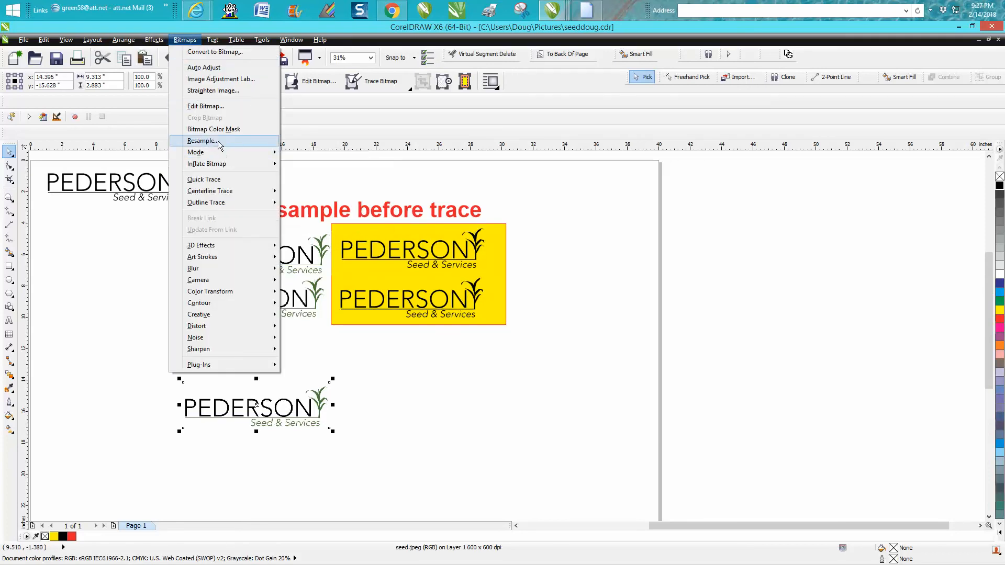
left_click(202, 140)
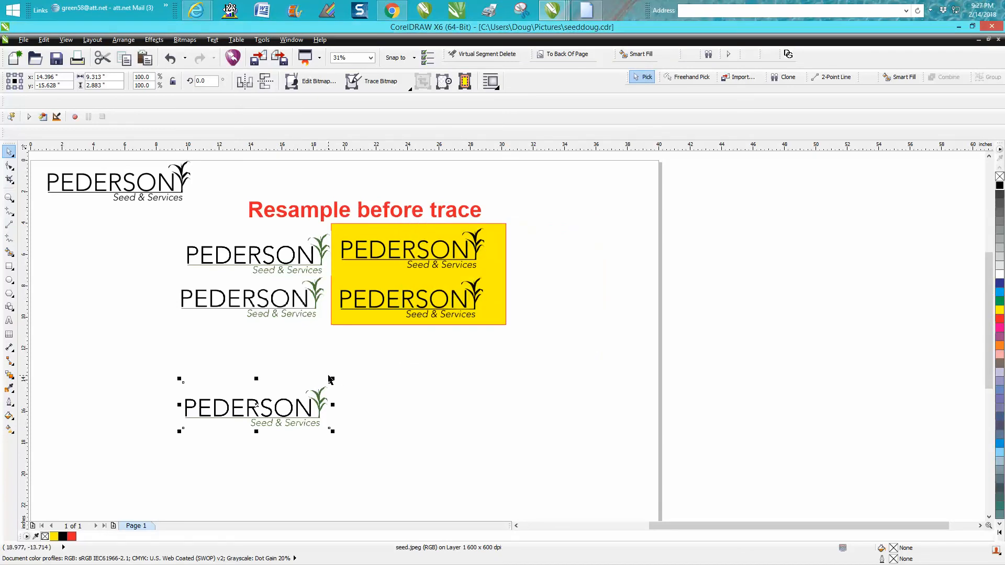
left_click(377, 81)
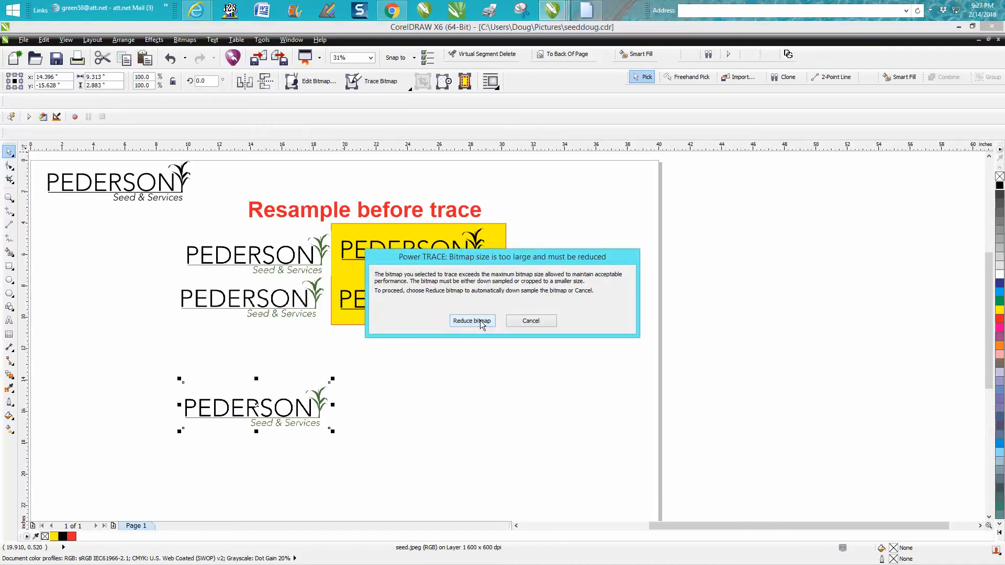
Reduce the bitmap, remove the background colour from the entire image, and accept the 26-object trace.
left_click(471, 320)
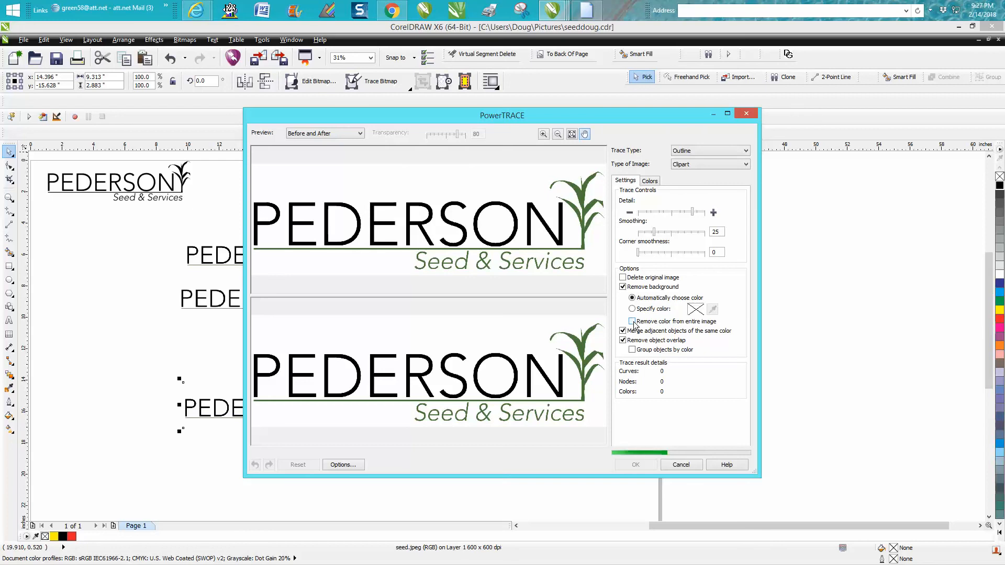
left_click(633, 321)
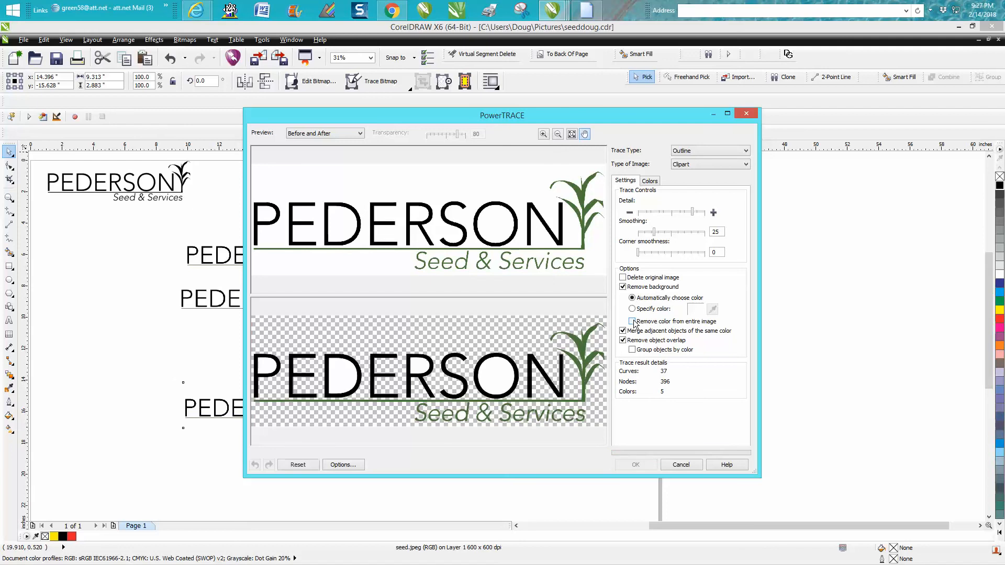
left_click(633, 321)
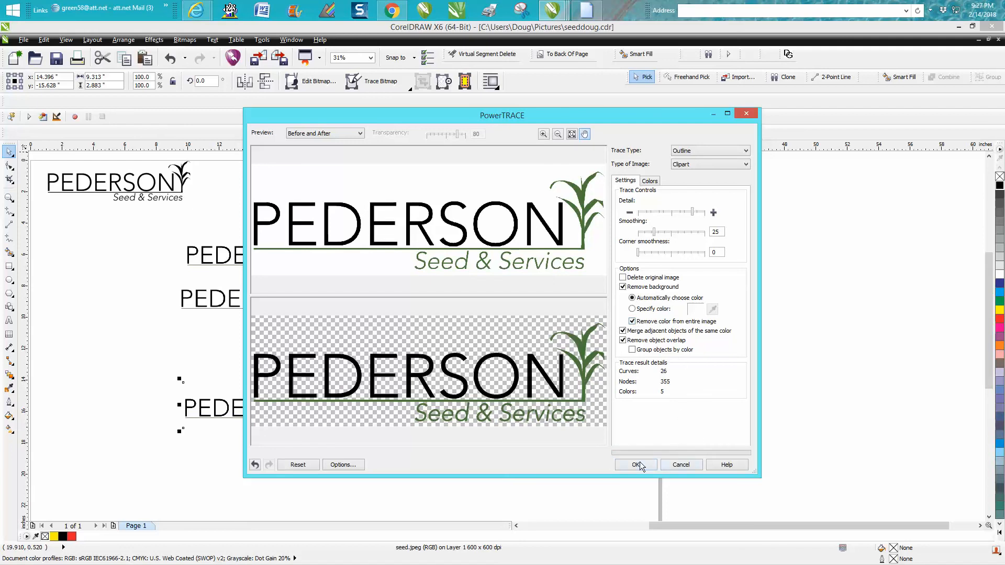
left_click(636, 465)
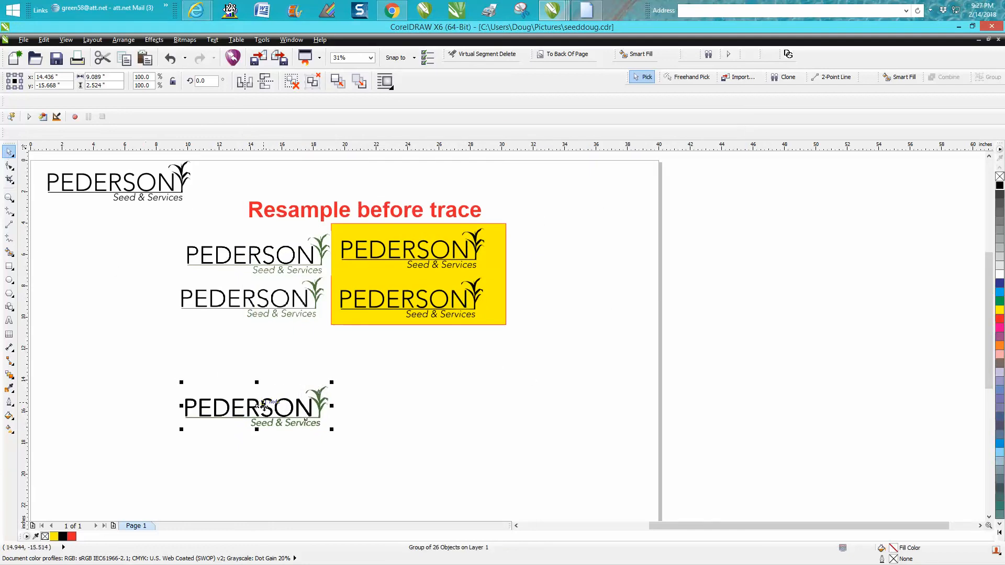
Move the traced vector logo to the right of its bitmap original over the yellow rectangle.
left_click_drag(256, 404, 423, 402)
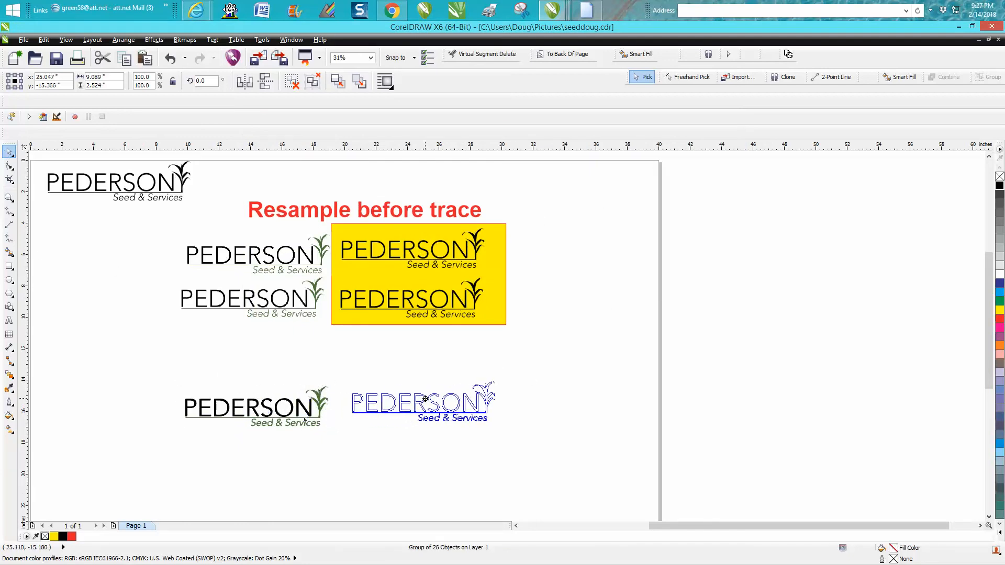
left_click(422, 403)
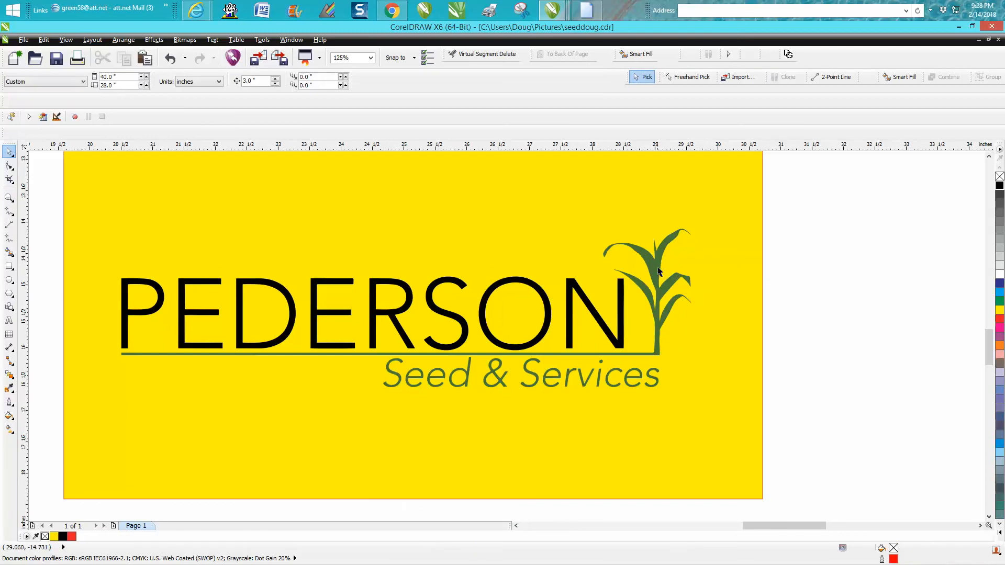
Drag the yellow test rectangle off to the right so the traced logo sits on white.
left_click(660, 272)
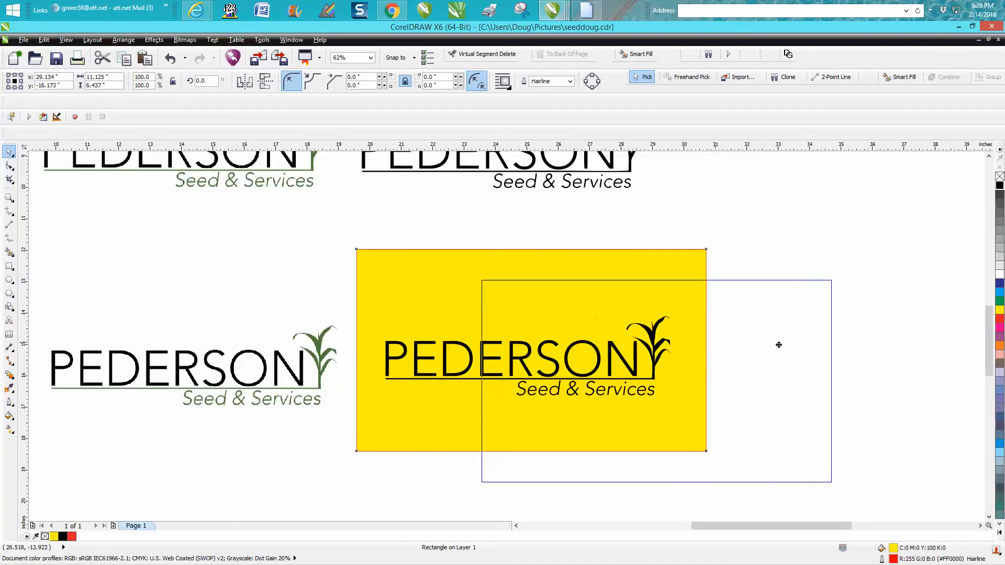
left_click_drag(530, 350, 855, 370)
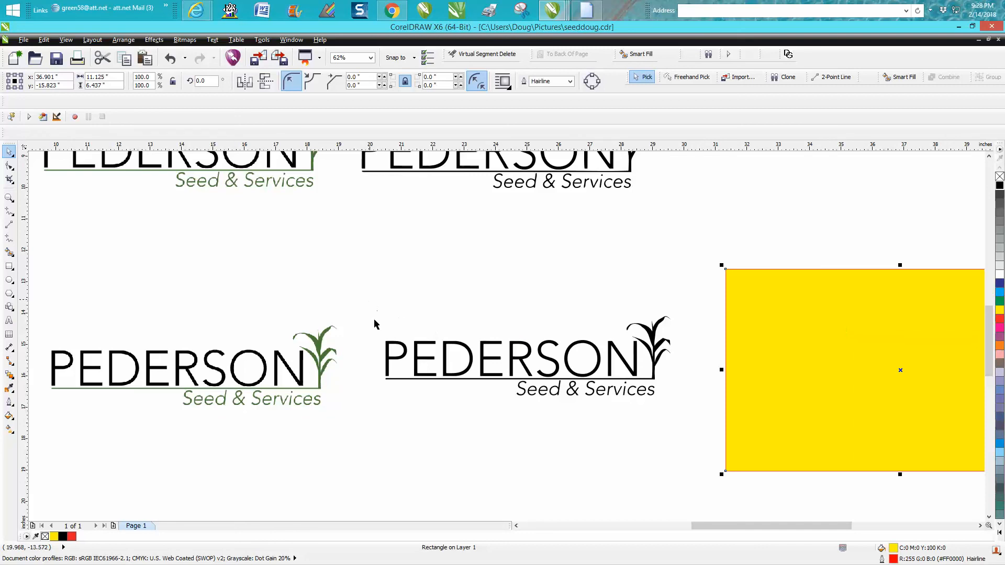
left_click(526, 357)
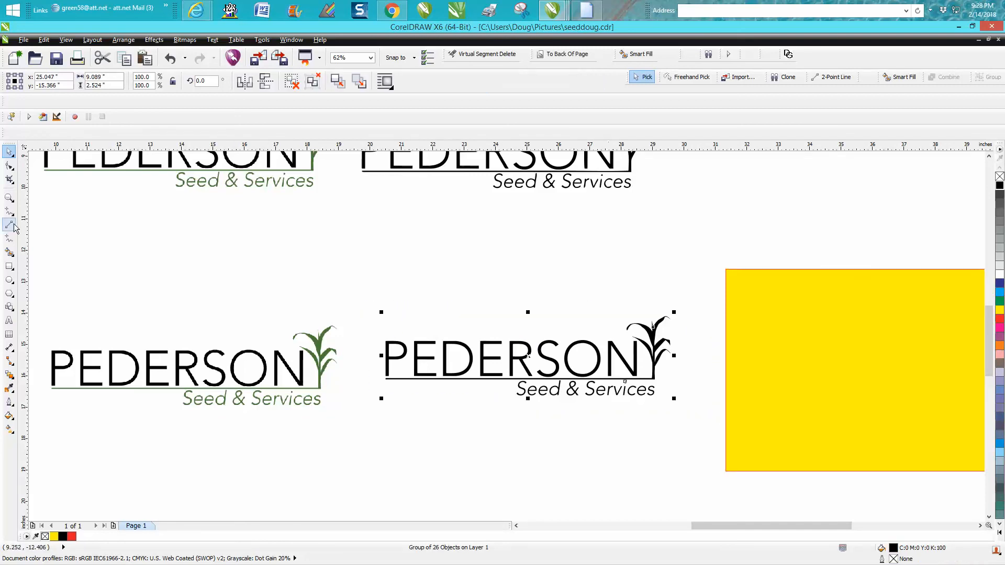
left_click(9, 198)
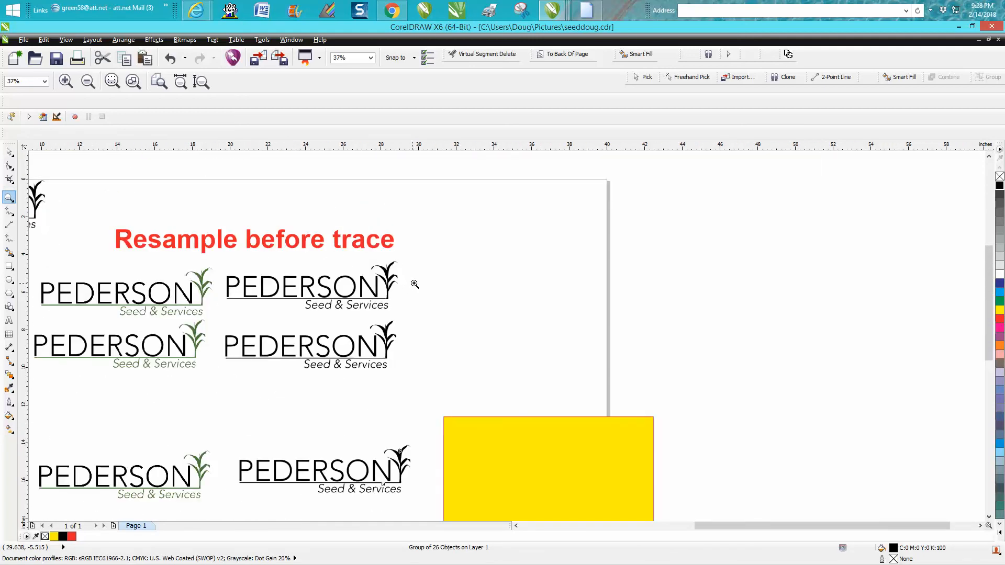
scroll("down", 3)
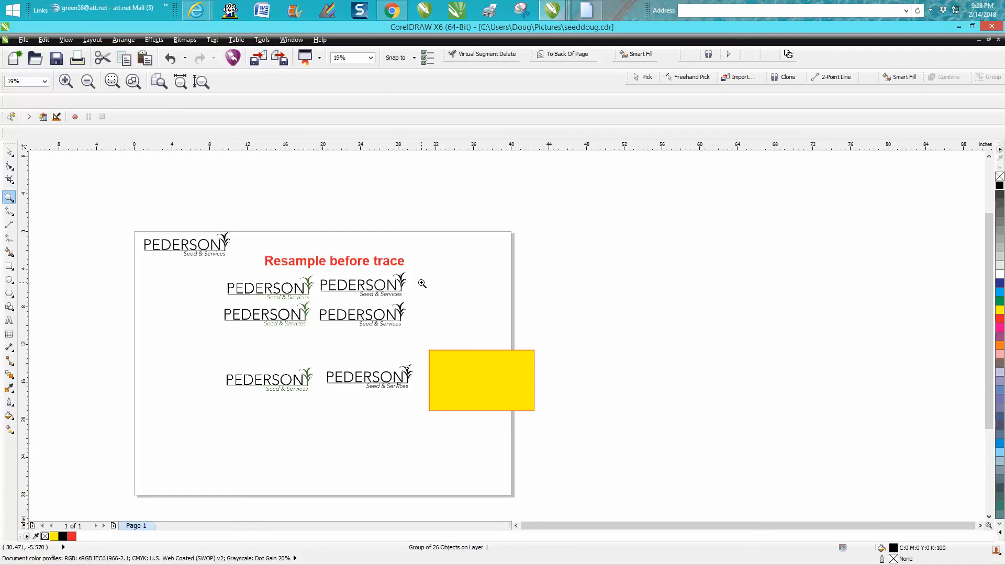
mouse_move(426, 294)
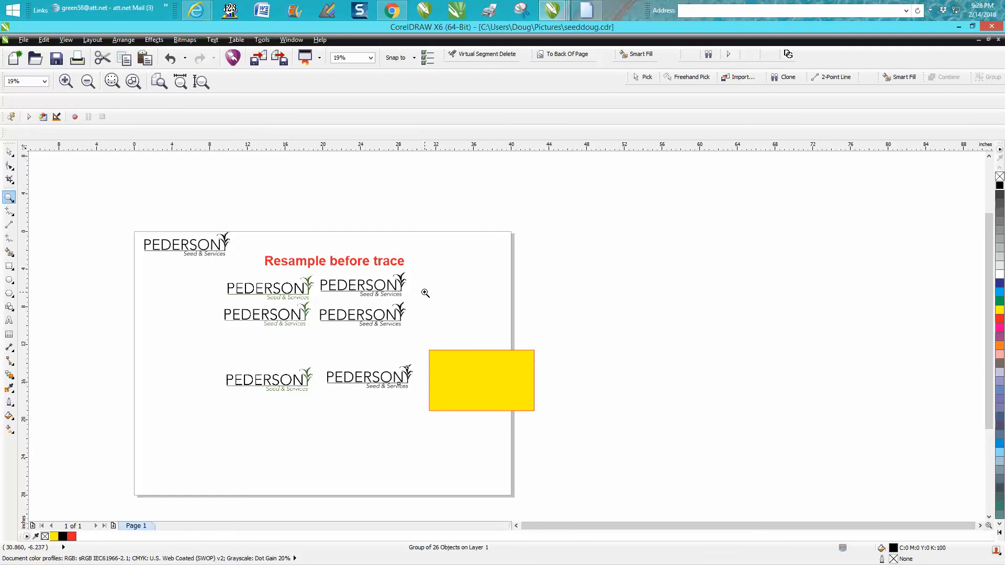